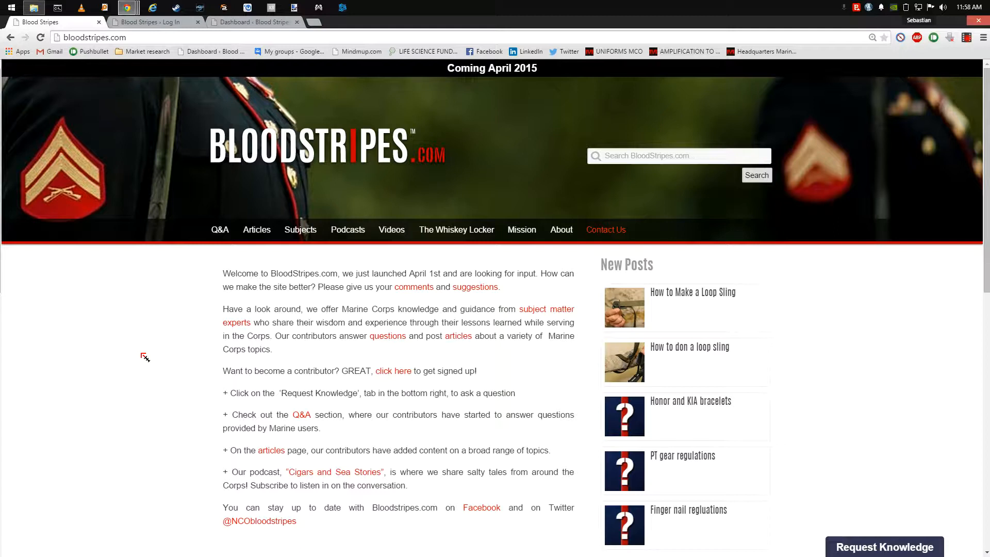
Step: Switch Chrome to the Blood Stripes login page tab
click(151, 22)
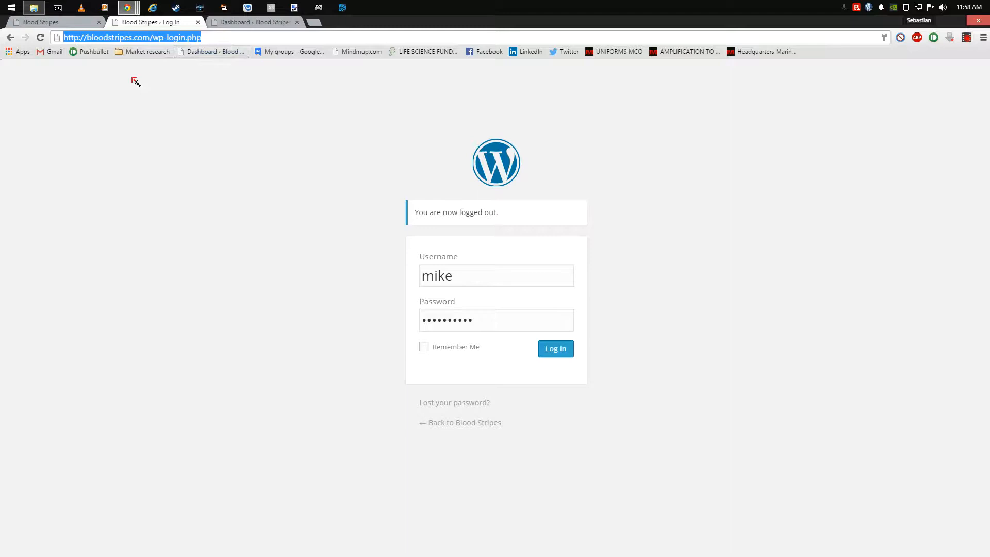
mouse_move(152, 129)
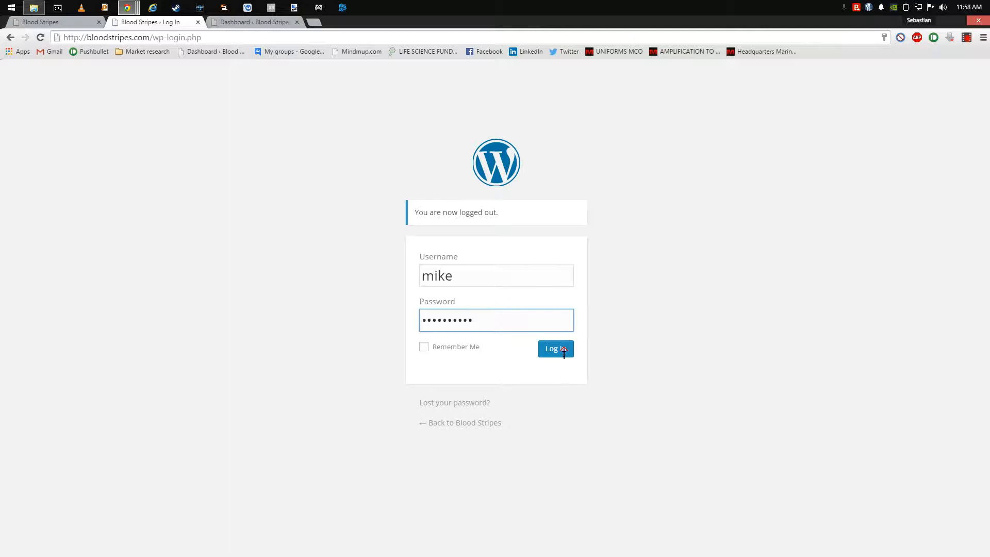
Step: Sign in with the pre-filled credentials to reach the Blood Stripes admin dashboard
click(555, 348)
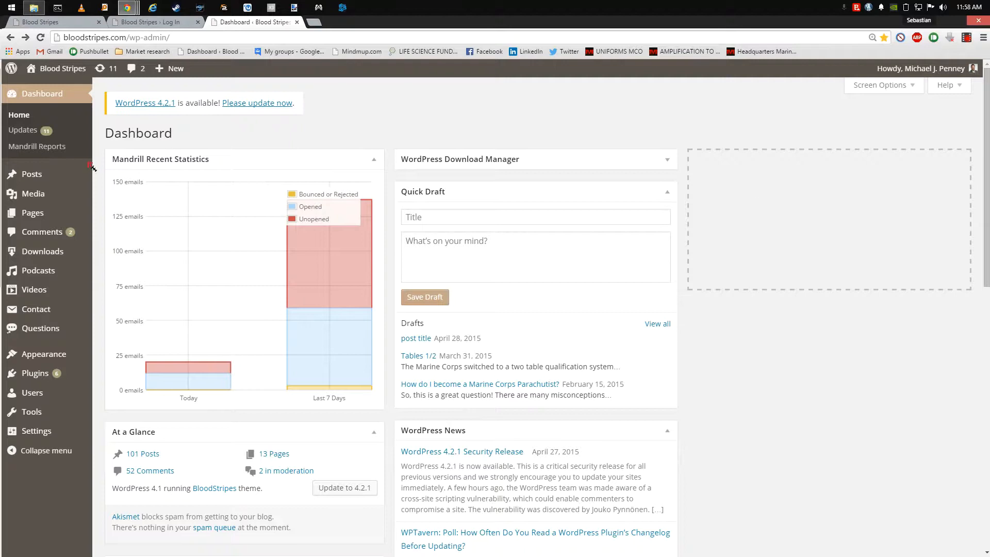
mouse_move(32, 174)
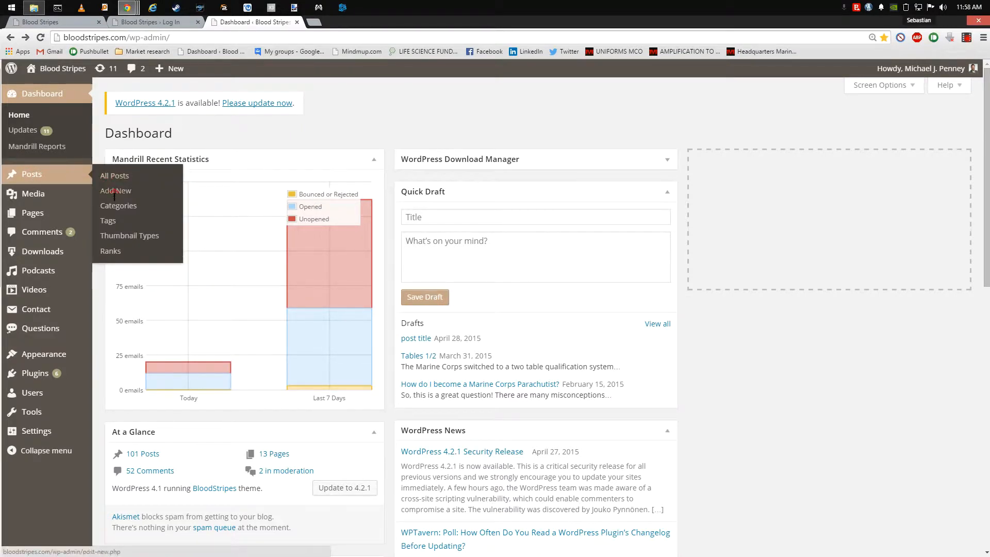
Step: Start a new blank post via Posts > Add New
click(115, 190)
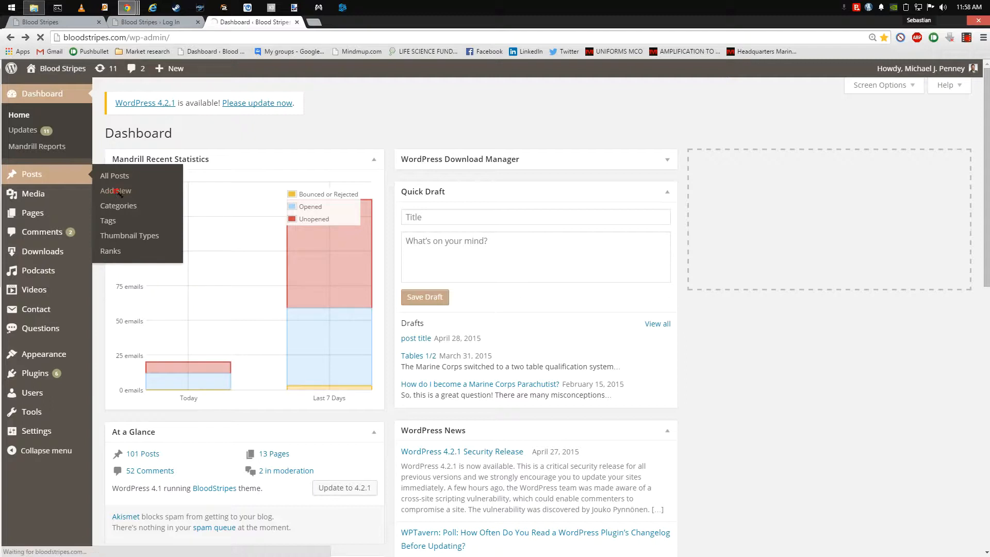
click(115, 191)
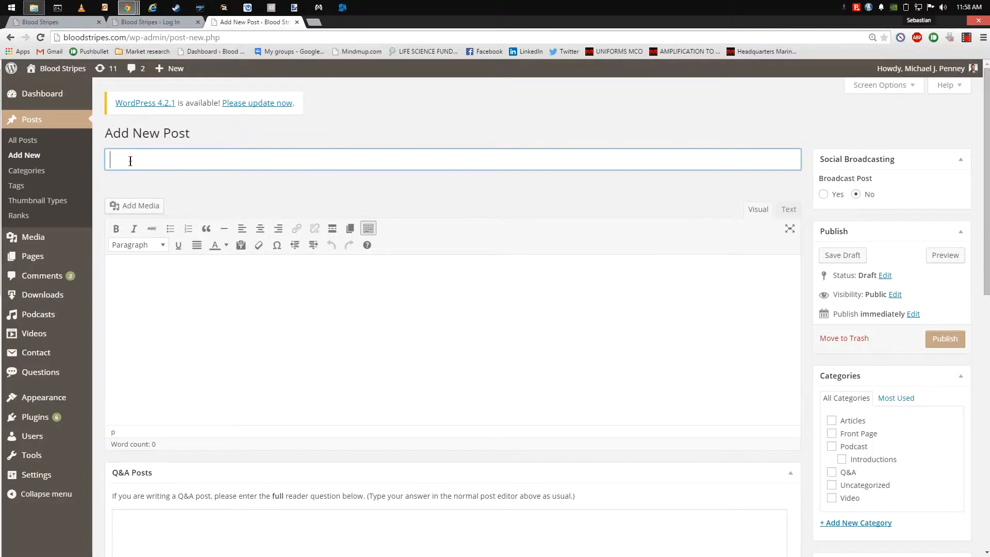
Step: Title the post 'enter title' and replace the 'main body of work' text with 'make a link'
text(enter title)
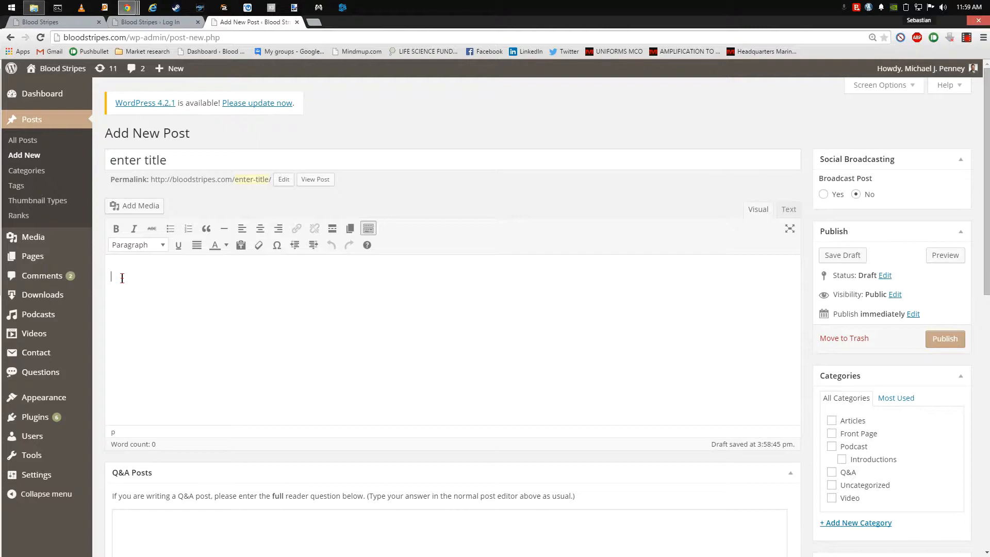
text(main body o)
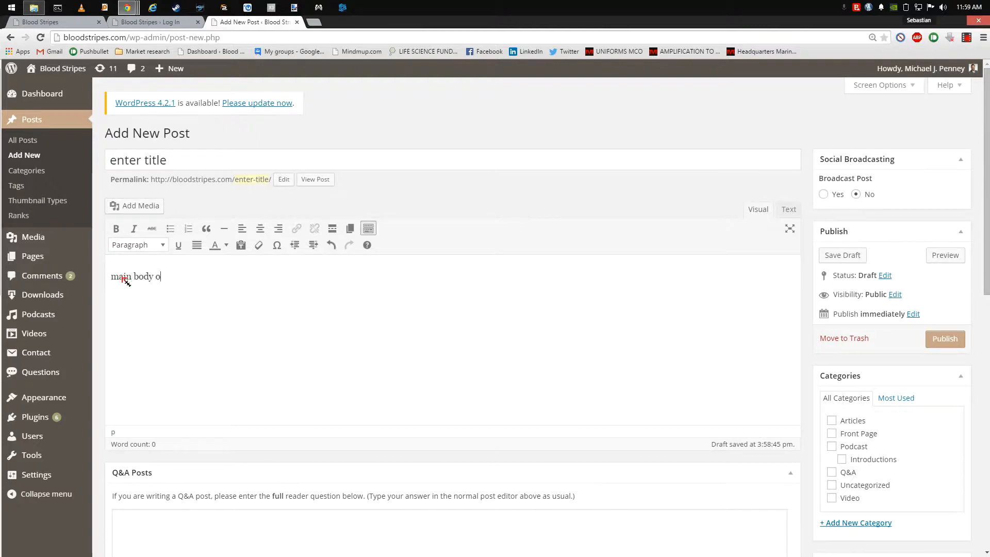
text(f work)
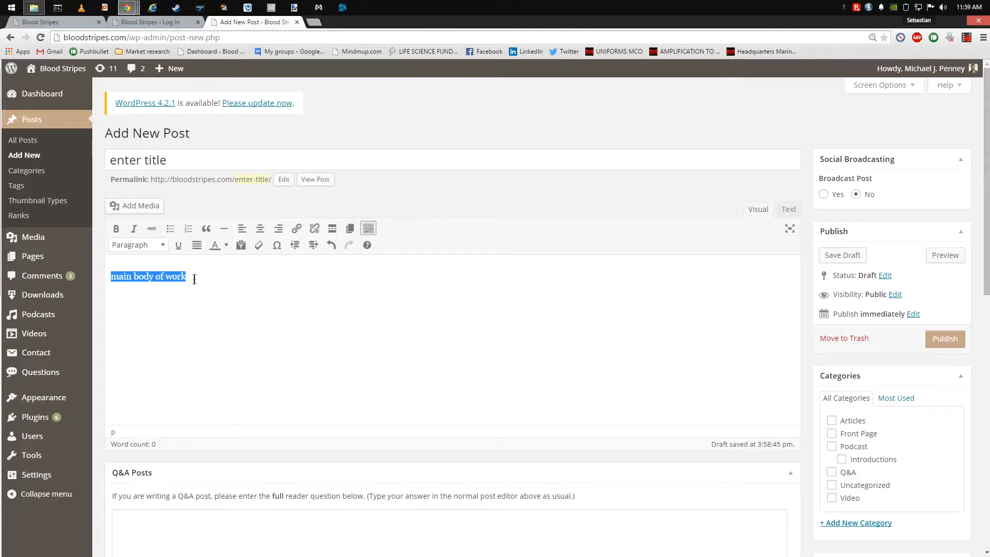
text(main body of workmain body of workmain body of work)
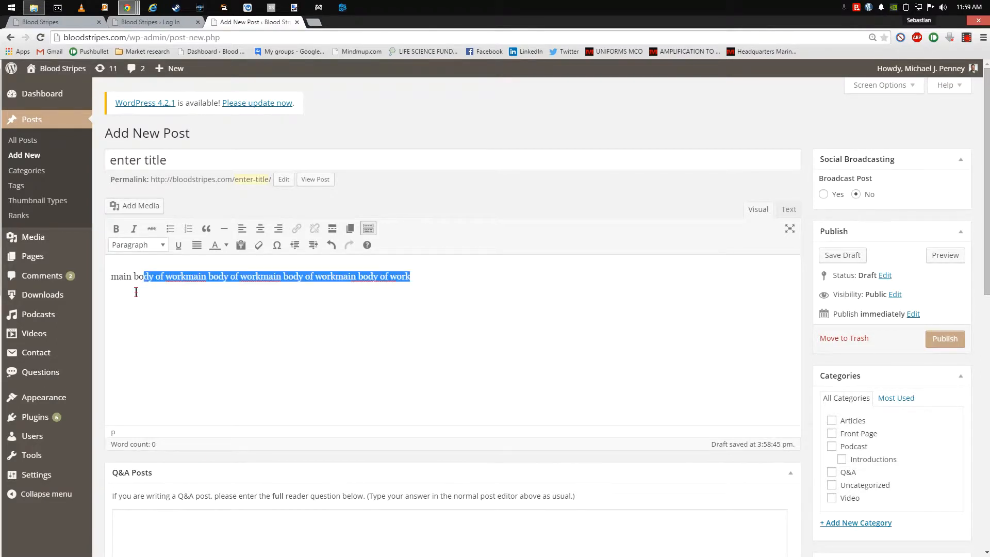
key(Delete)
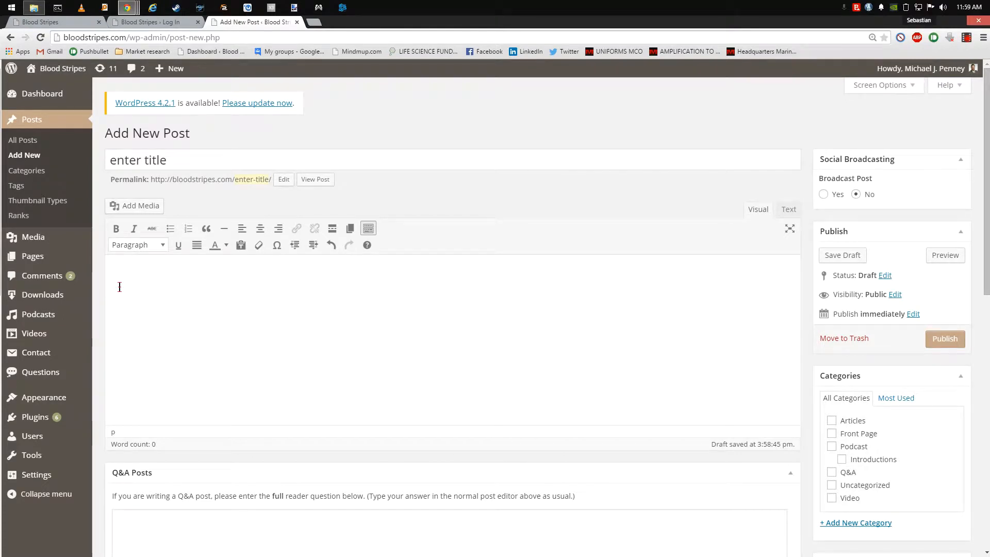
text(make a link)
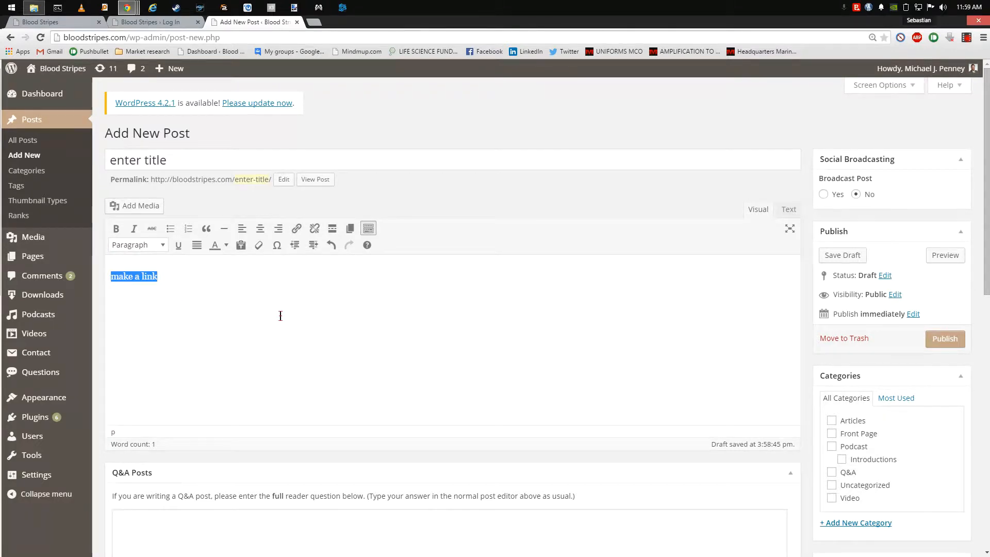
mouse_move(296, 228)
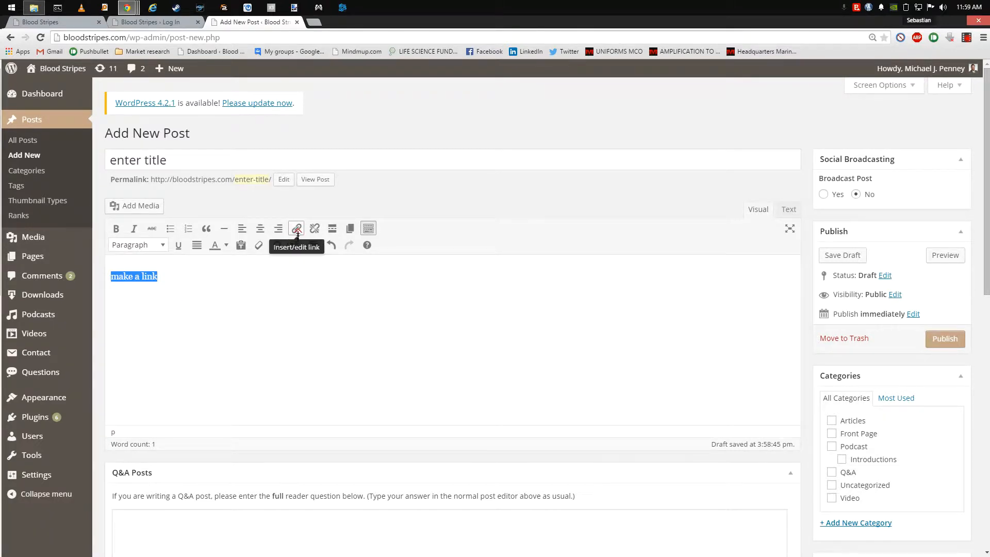
Step: Bring up the Insert/edit link dialog for the phrase 'make a link'
click(297, 229)
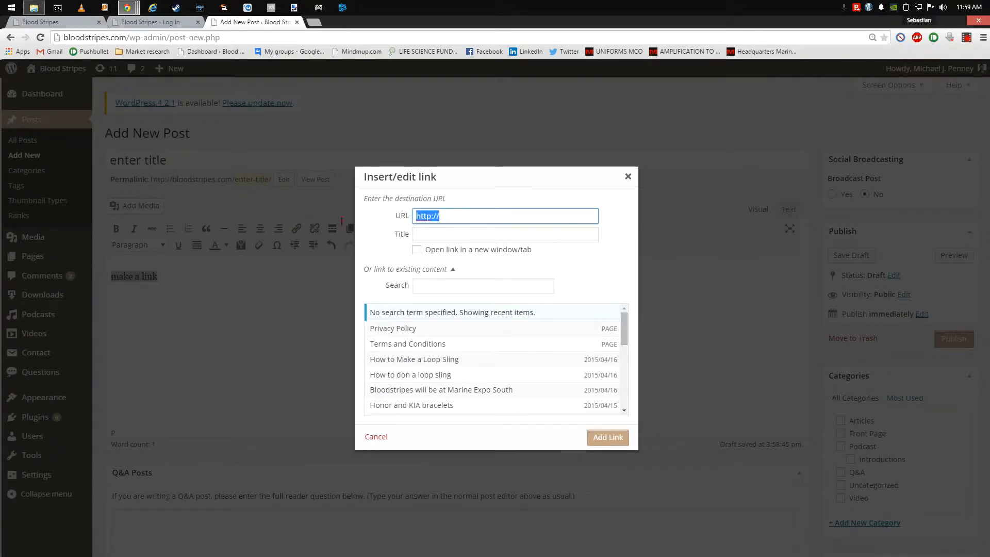
Step: Link 'make a link' to the existing 'How to Make a Loop Sling' article found by searching 'lo'
text(www.)
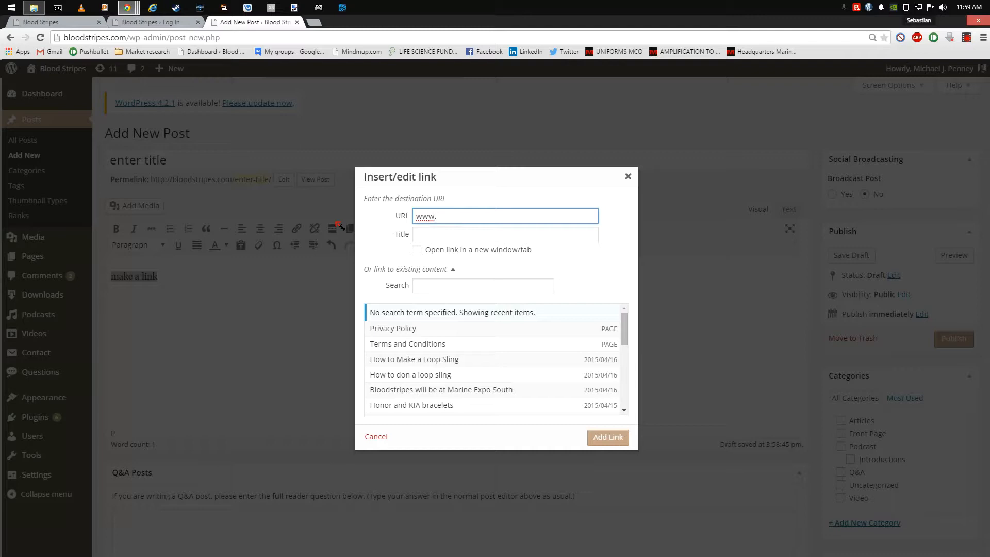
text(b)
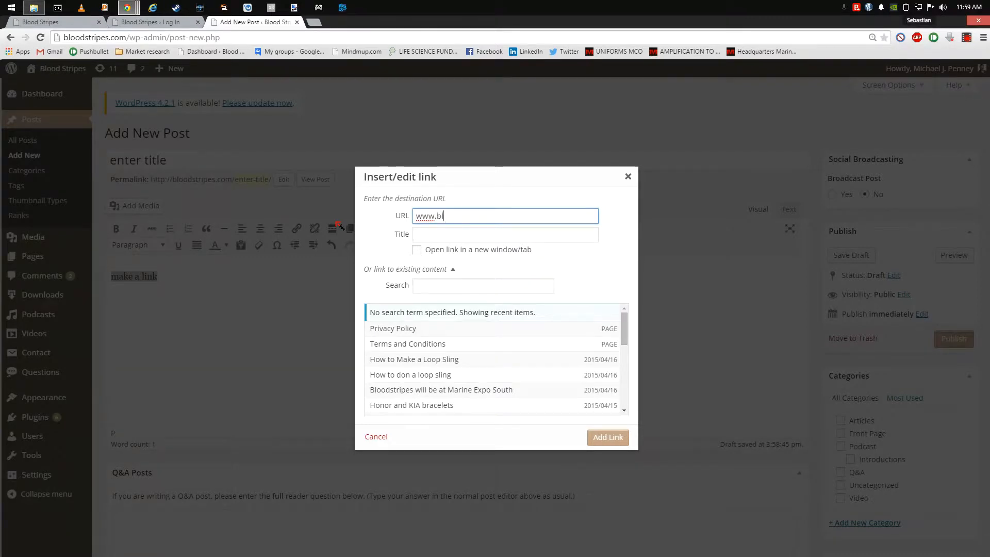
text(loodstripes.com)
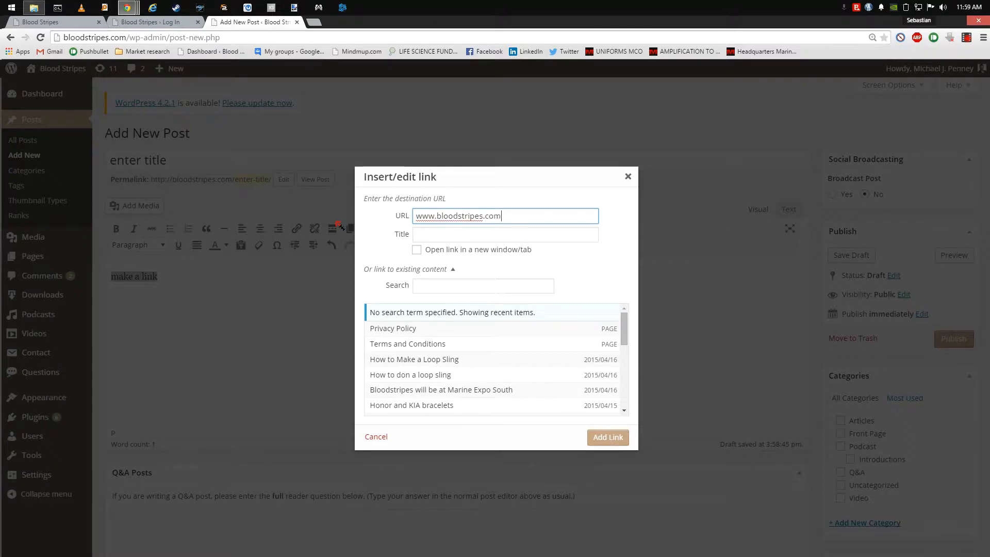
mouse_move(487, 298)
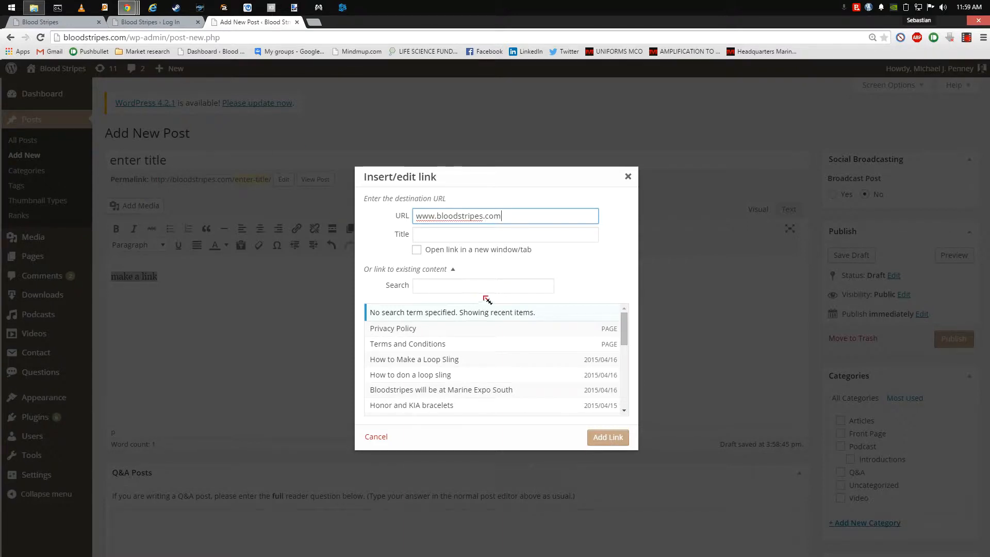
click(483, 285)
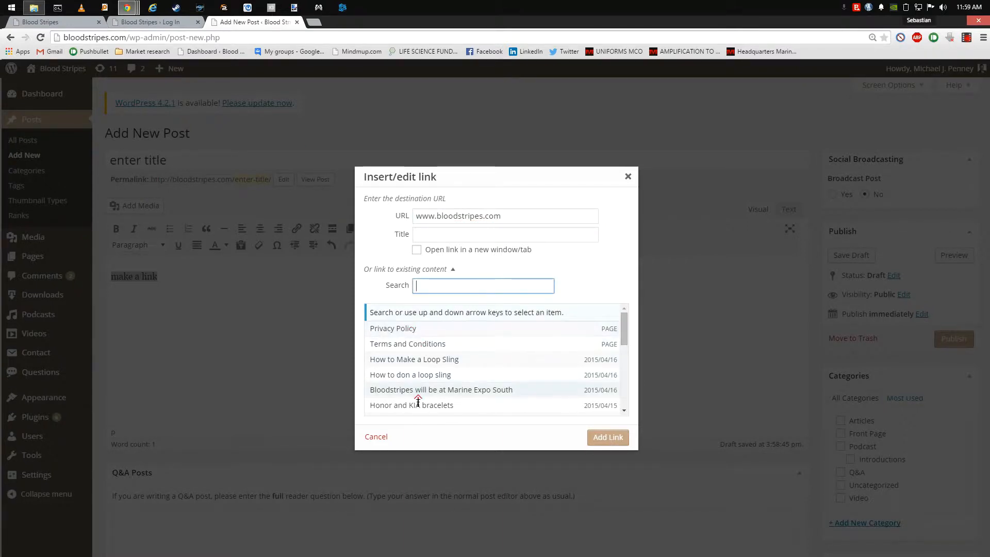
text(loop)
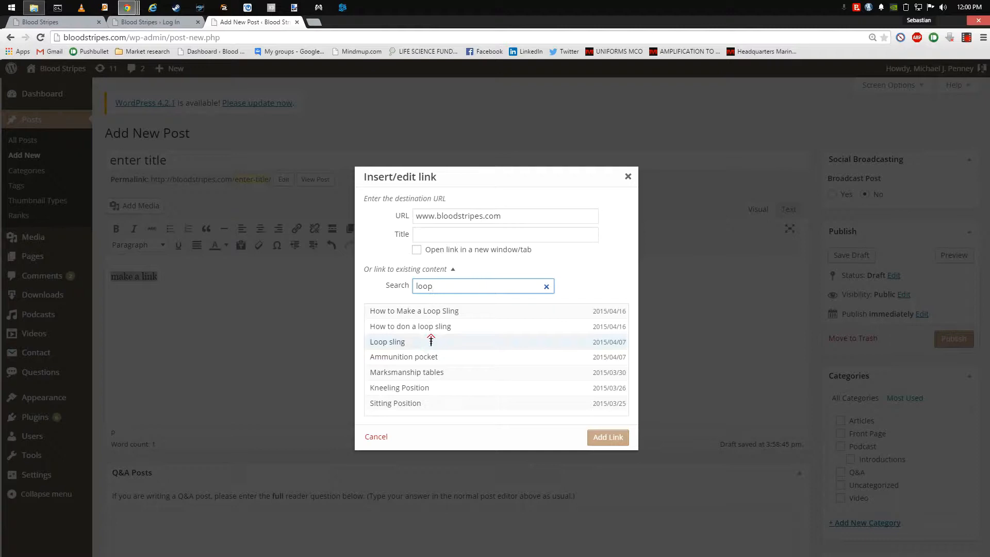
click(415, 310)
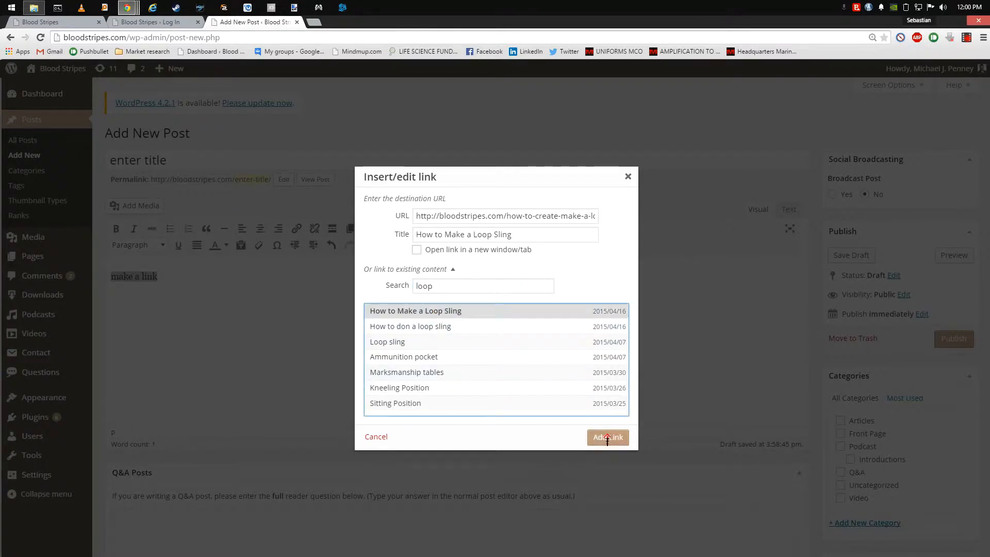
click(607, 438)
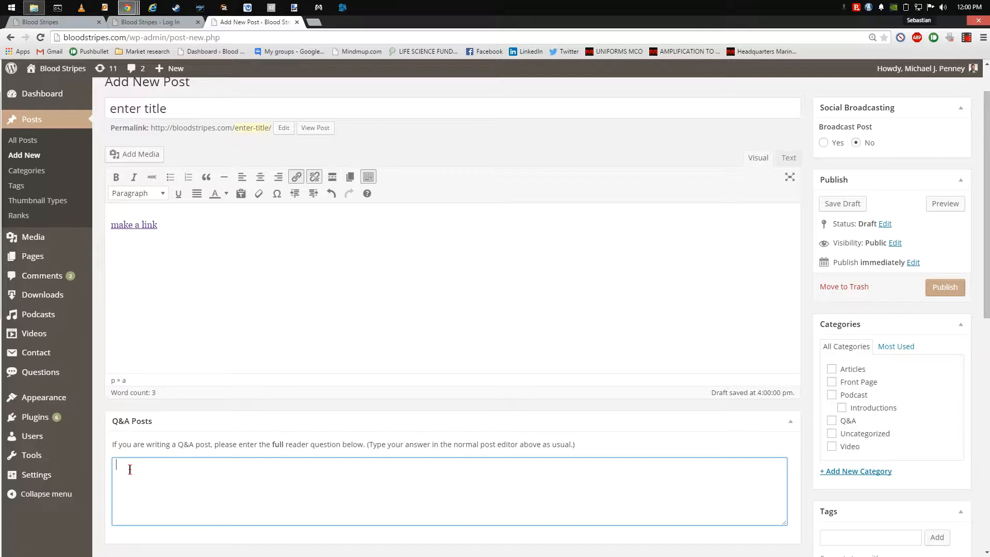
mouse_move(180, 469)
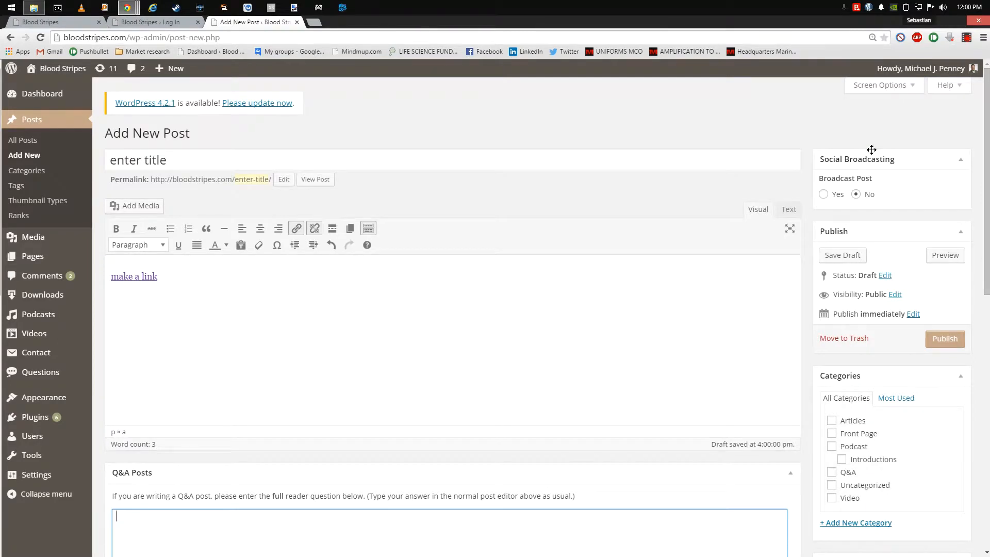
mouse_move(877, 144)
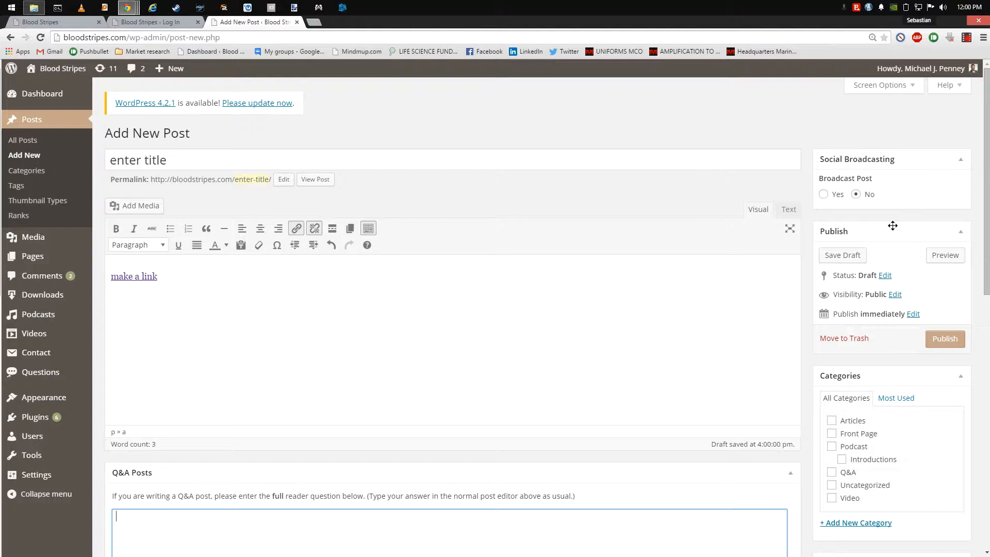
Step: Preview the draft post in a new browser tab from the Publish box
scroll(down, 3)
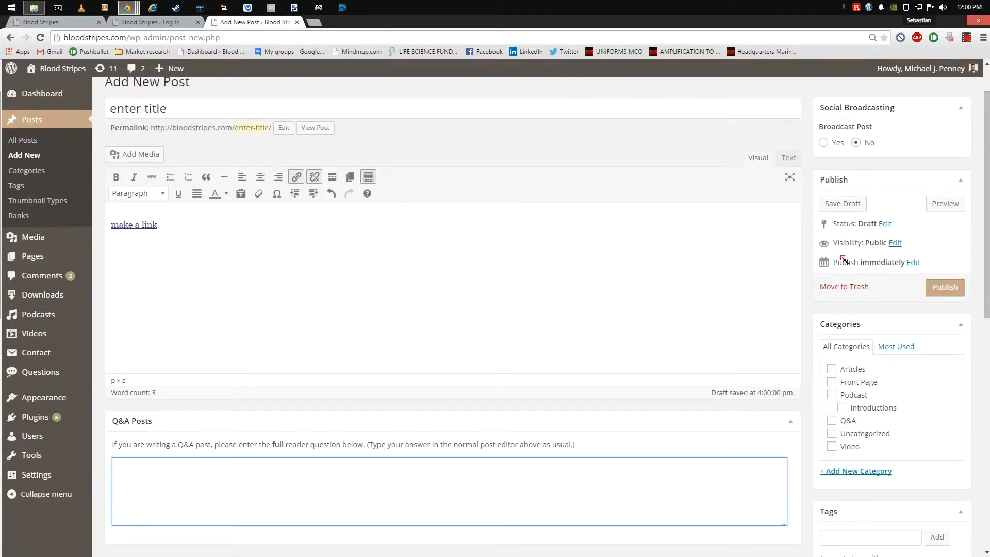
mouse_move(855, 238)
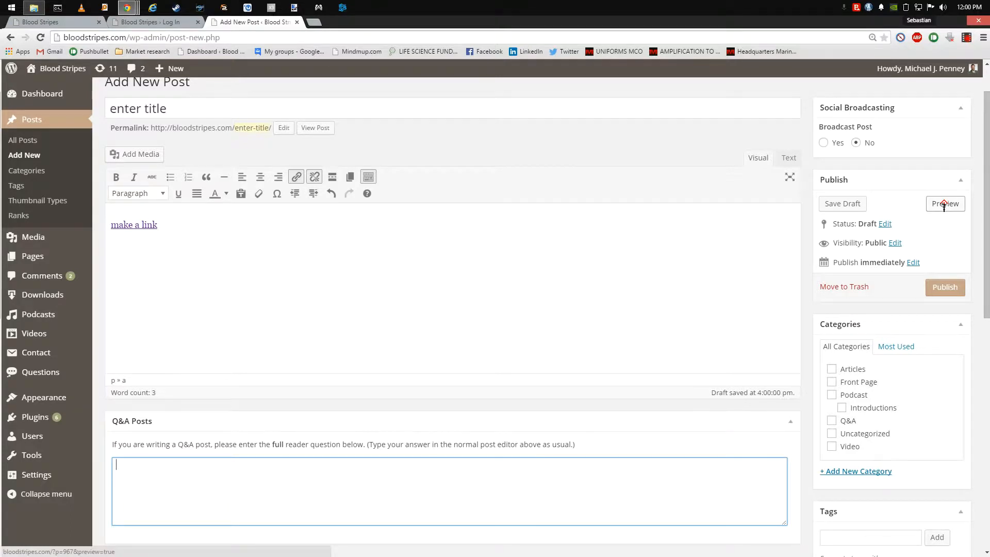
click(946, 203)
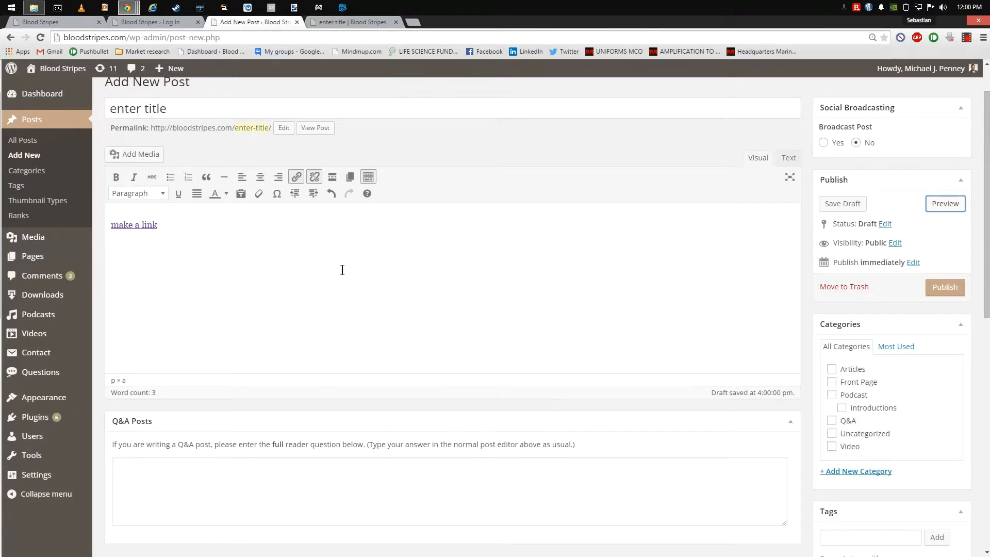
mouse_move(946, 287)
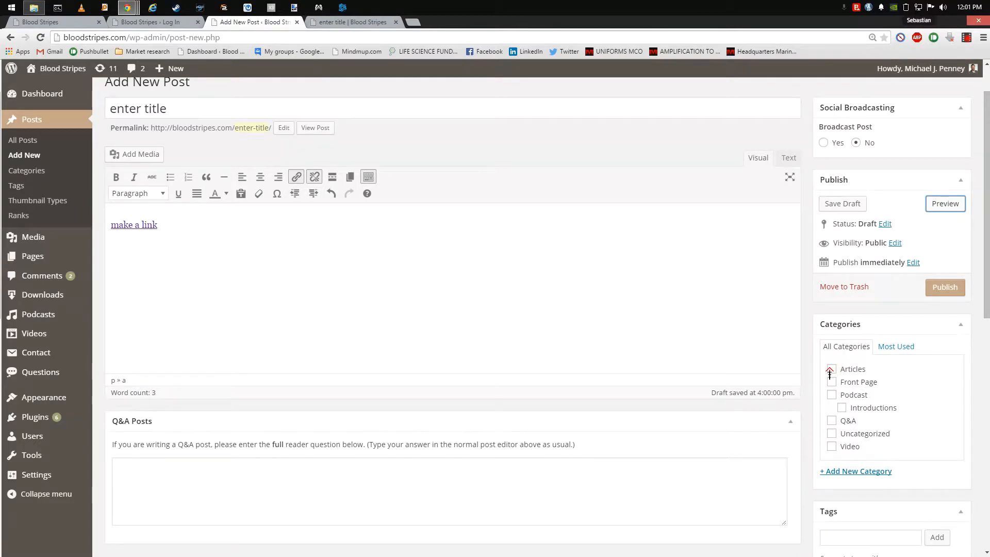
Step: Tick the Articles category, briefly toggling a second category checkbox in the Categories box
click(832, 369)
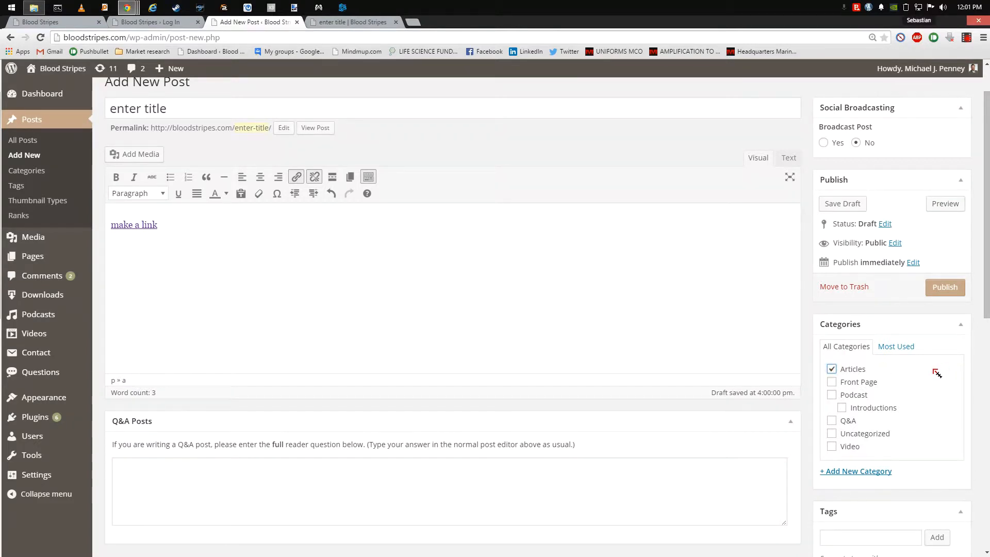
scroll(down, 3)
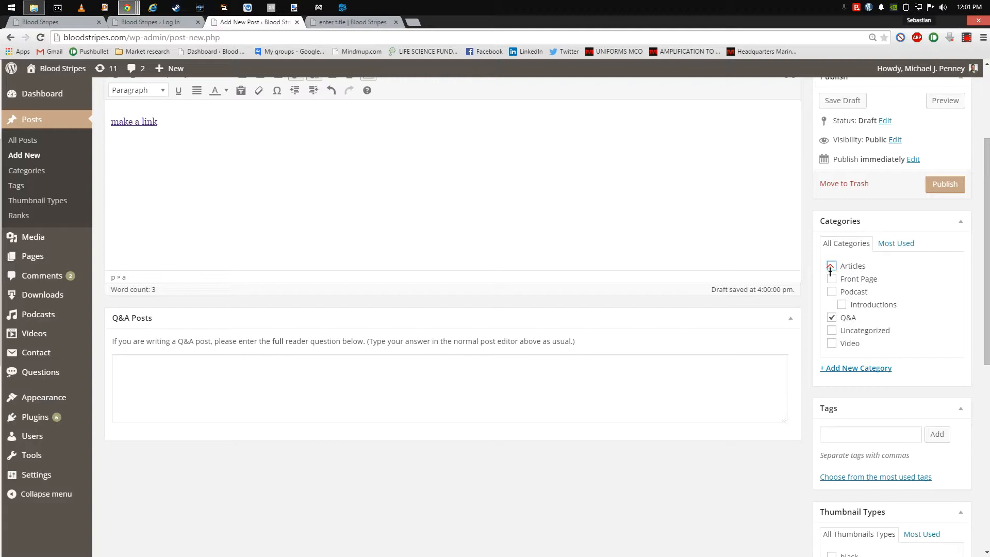
click(832, 265)
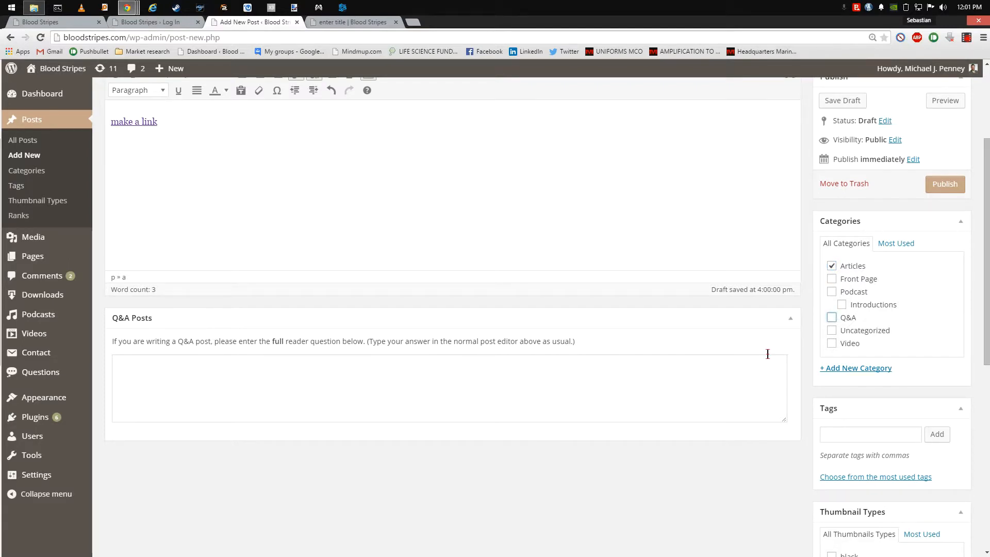
Step: Add the tags 'tag, big tag, a tag' and show the most used tags list
scroll(down, 3)
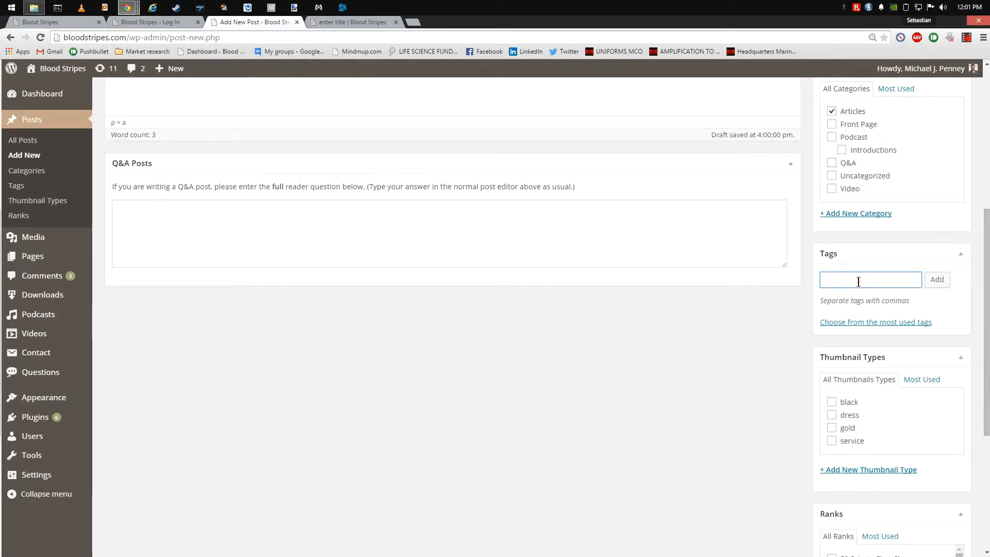
text(tag, big)
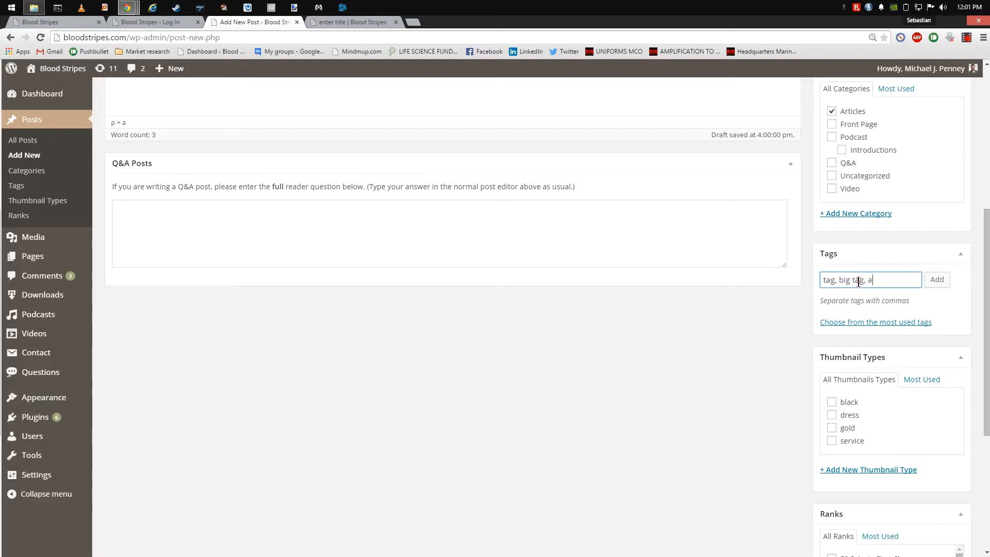
text(tag)
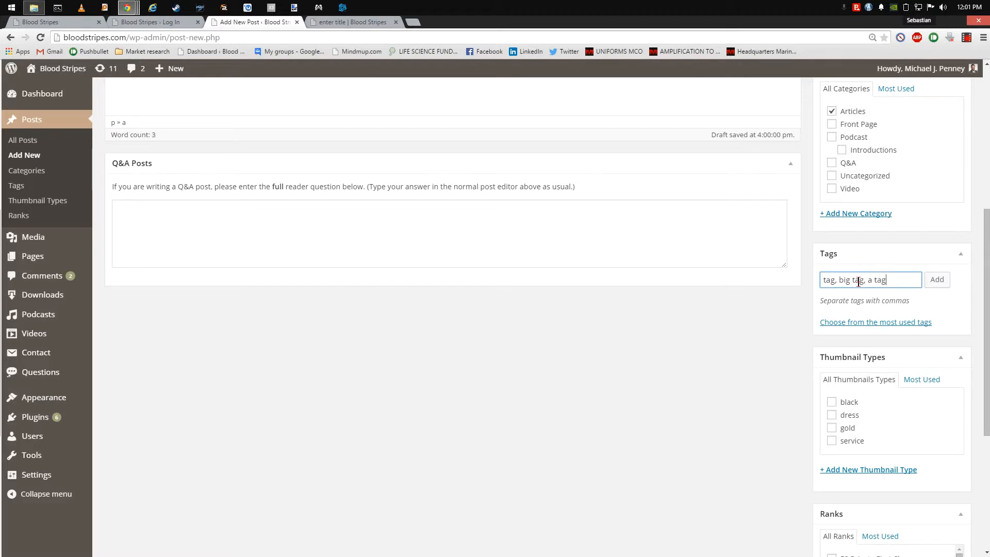
click(875, 322)
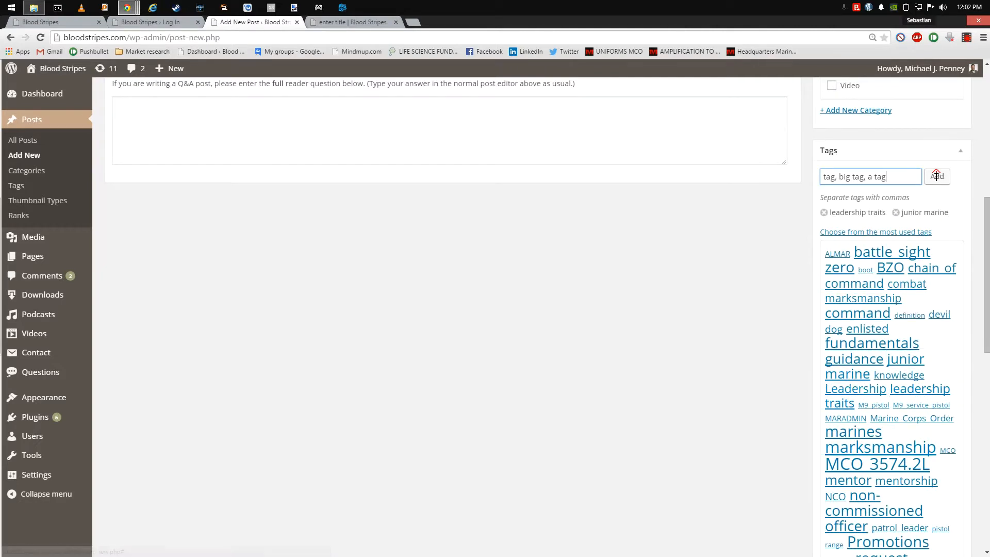
click(938, 177)
text(enter title)
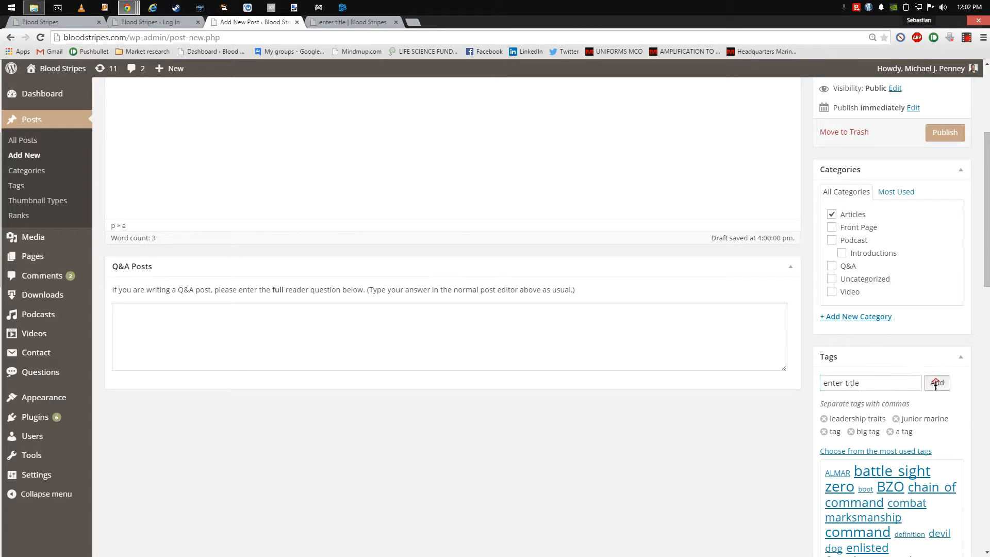
scroll(down, 3)
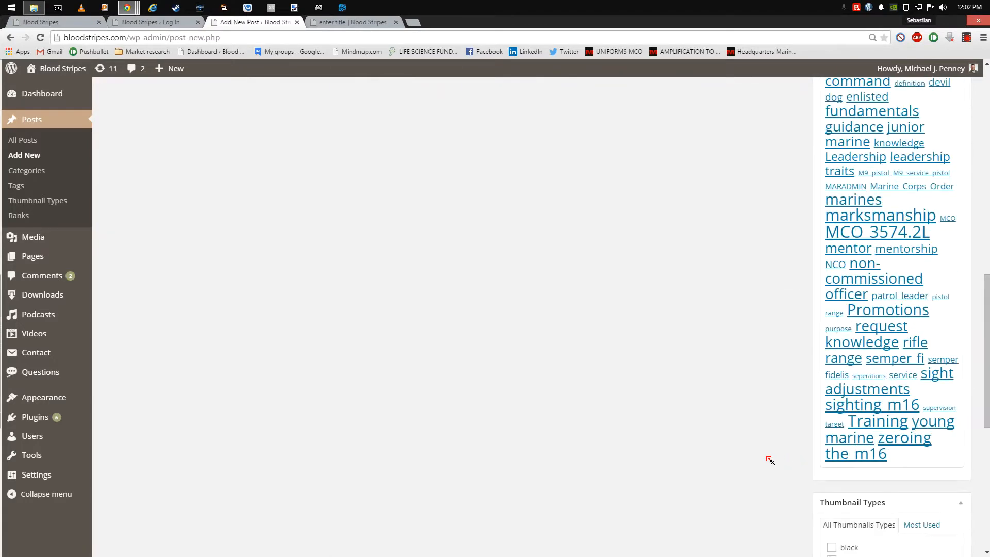
scroll(down, 3)
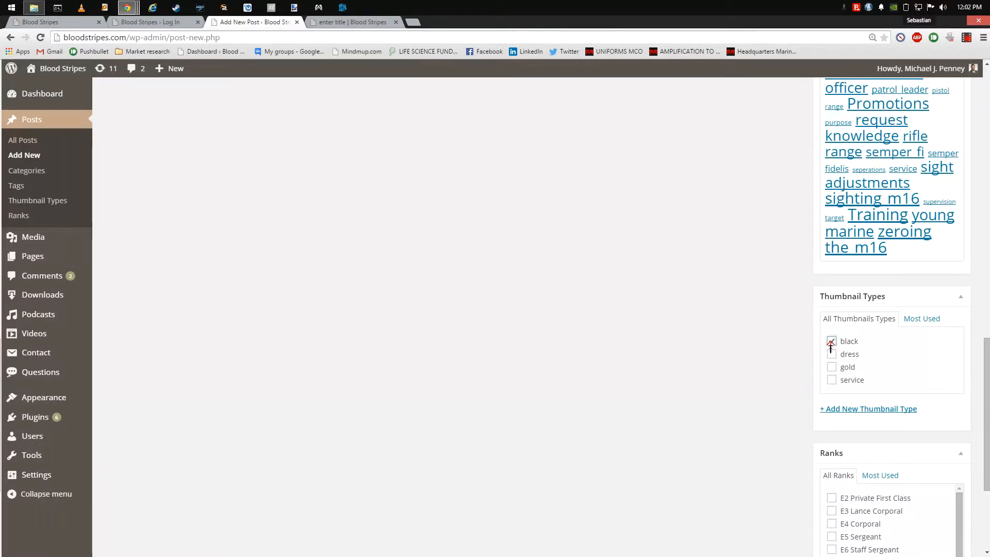
click(832, 341)
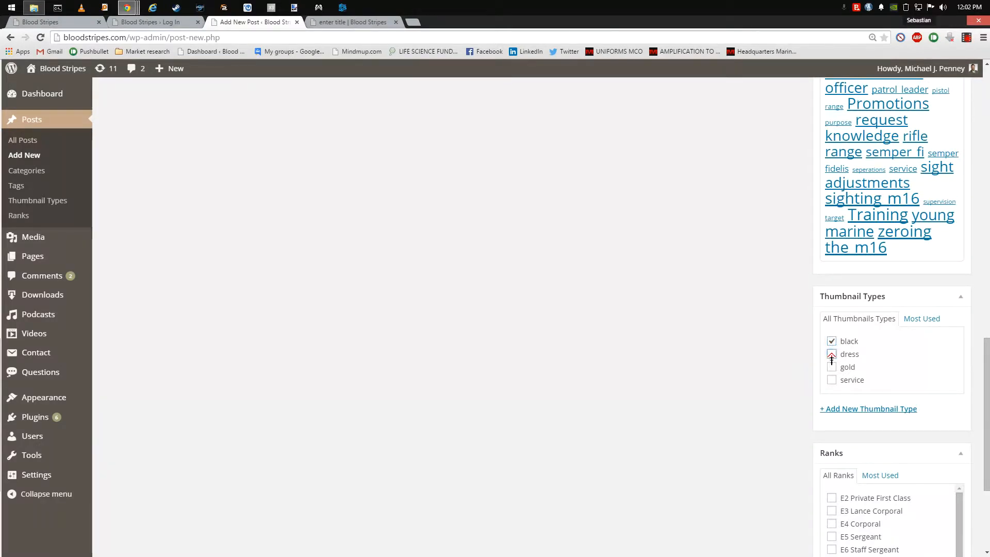
click(832, 353)
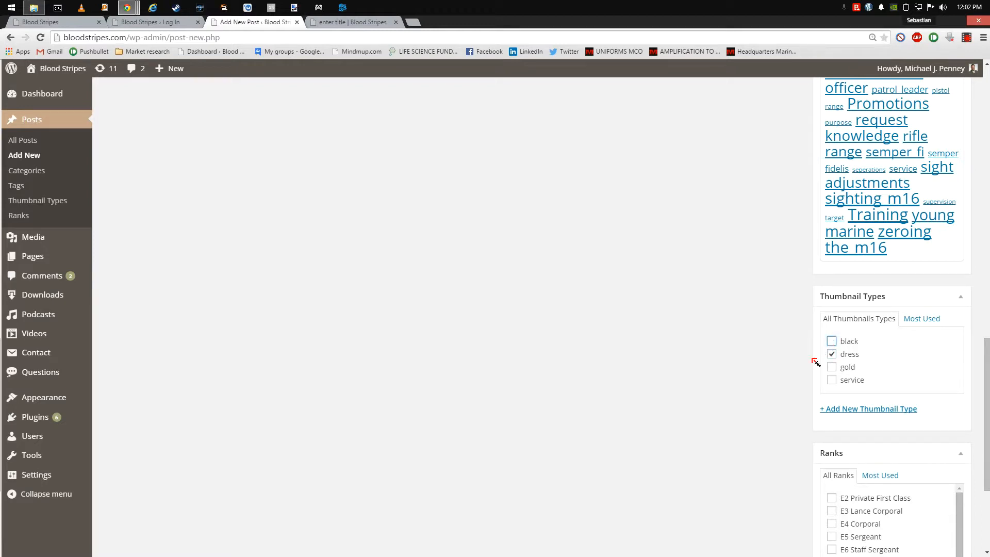
click(831, 354)
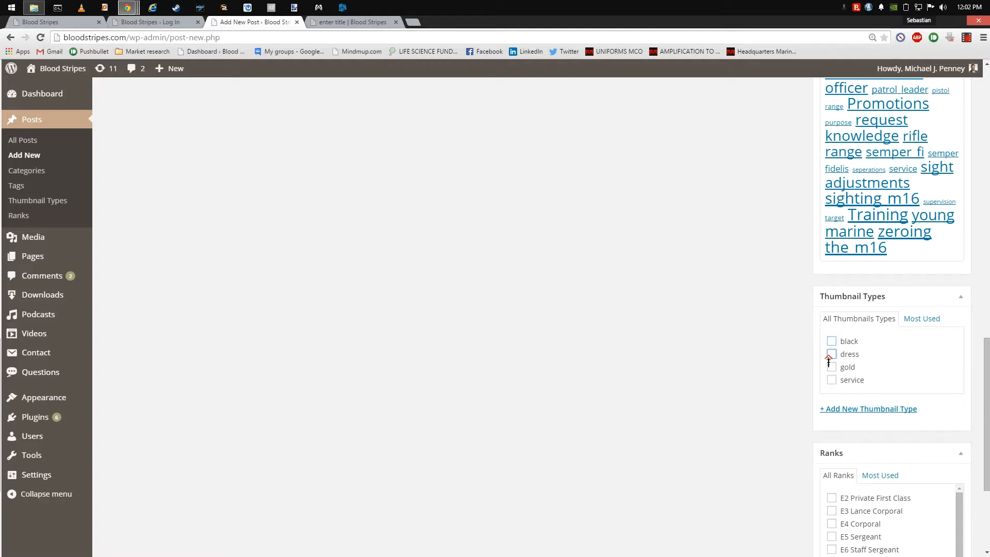
click(831, 367)
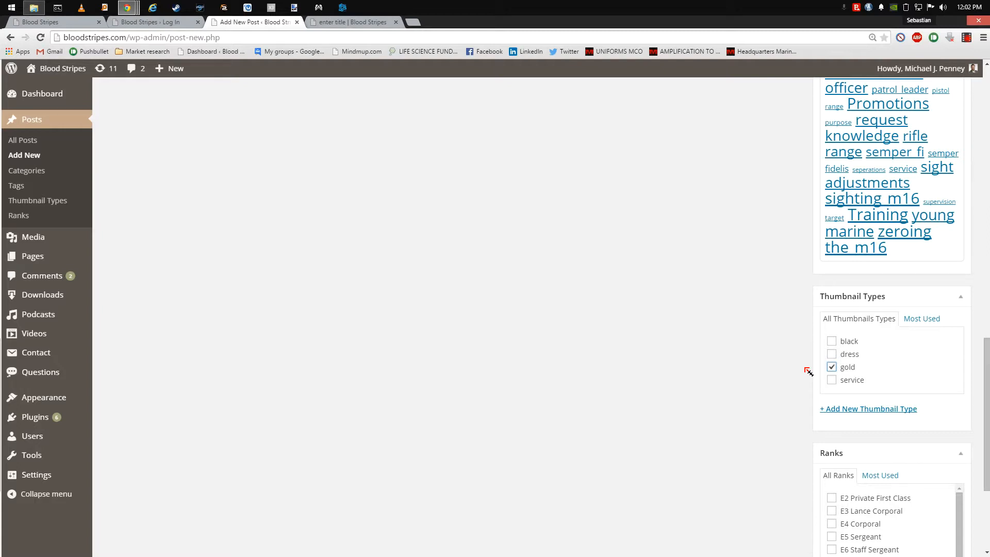
click(831, 367)
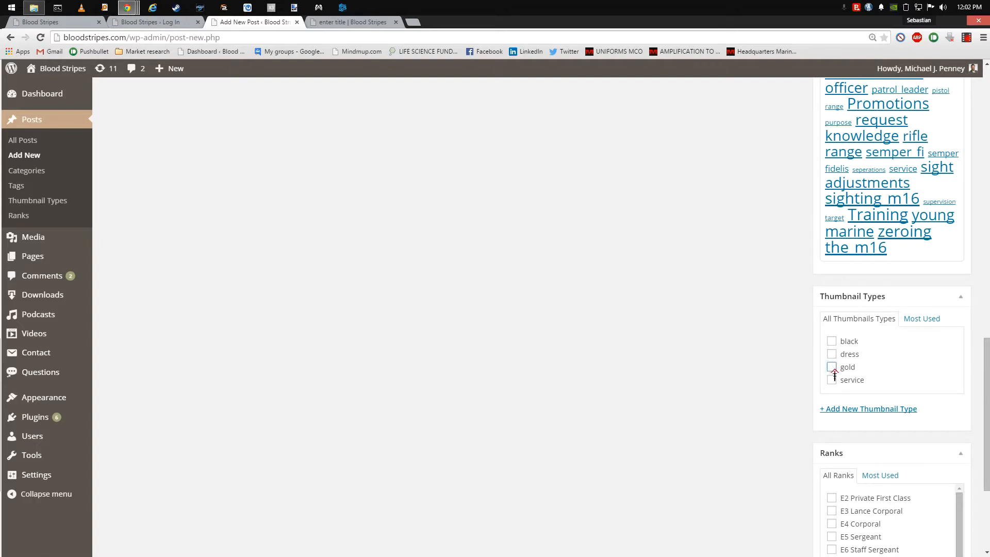
click(831, 379)
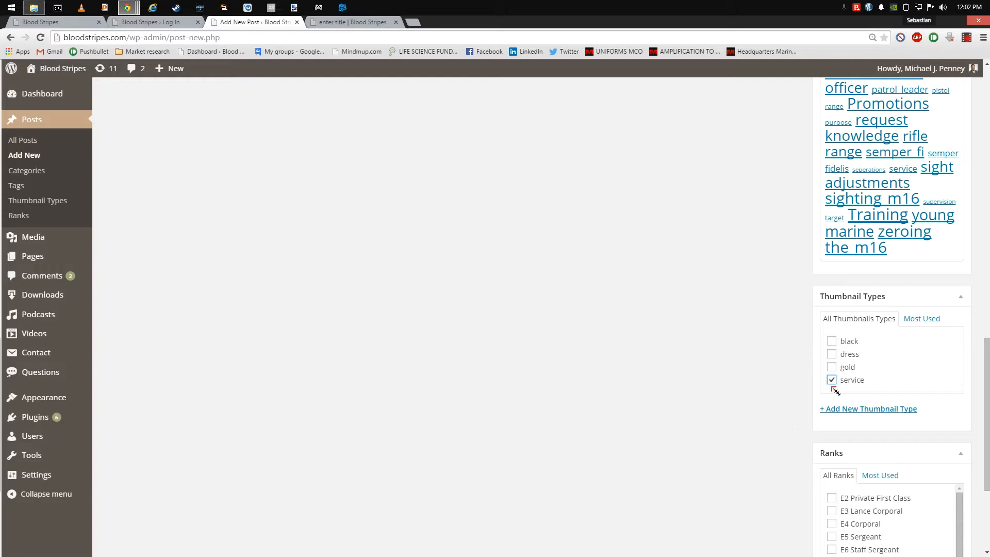
click(831, 379)
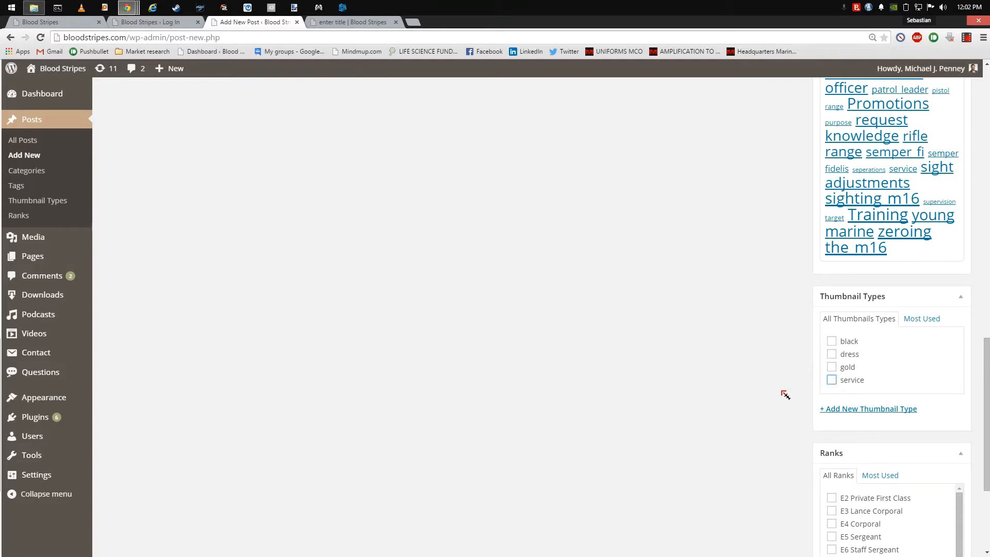
Step: Toggle the E2 Private First Class rank in the Ranks box before the post reopens for editing
scroll(down, 3)
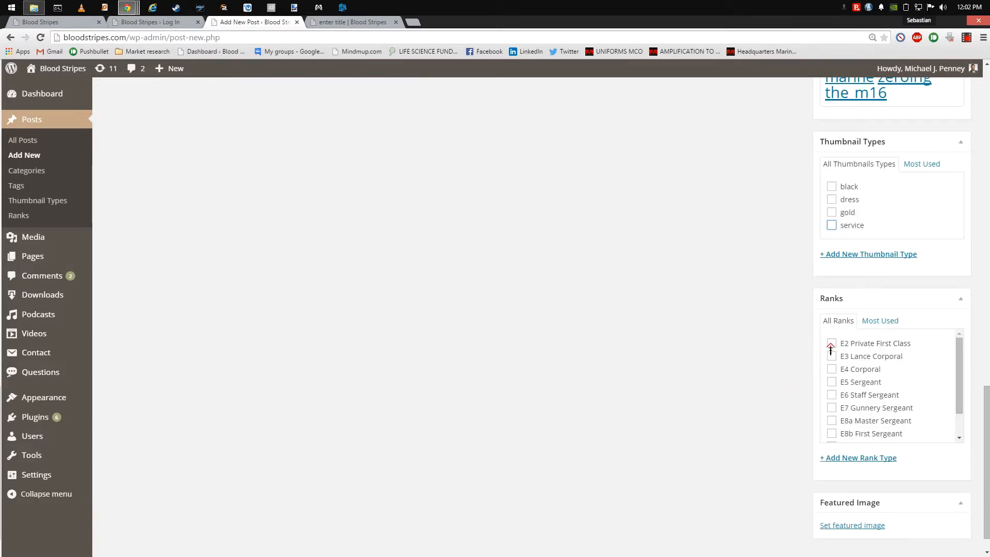
click(831, 381)
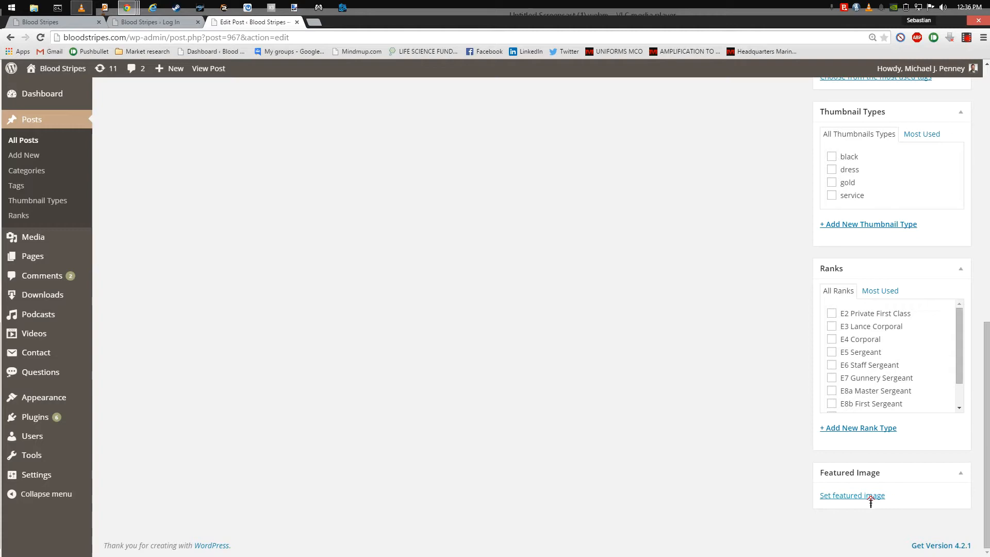
Step: Upload Sgt.jpg from the computer and set the sergeant chevron as the featured image
click(852, 495)
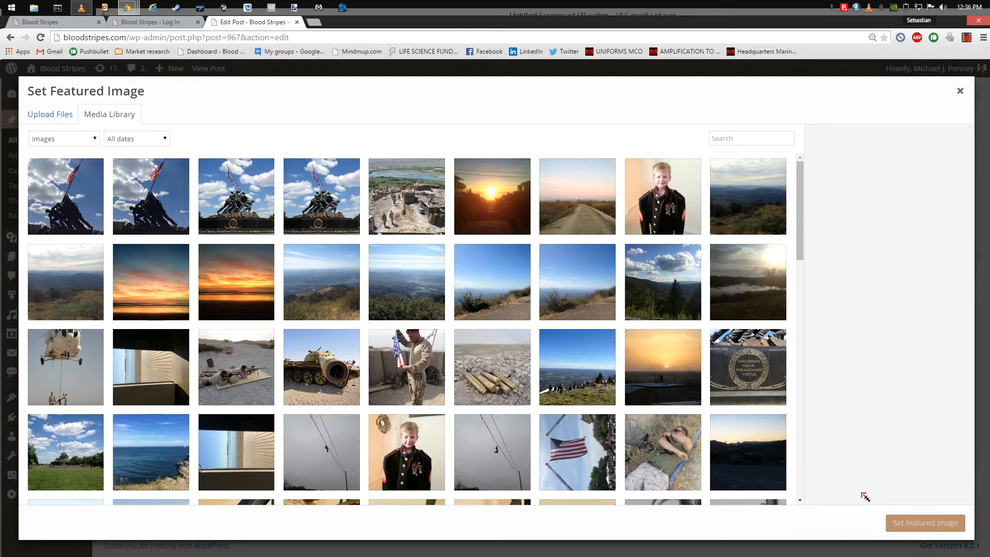
mouse_move(570, 240)
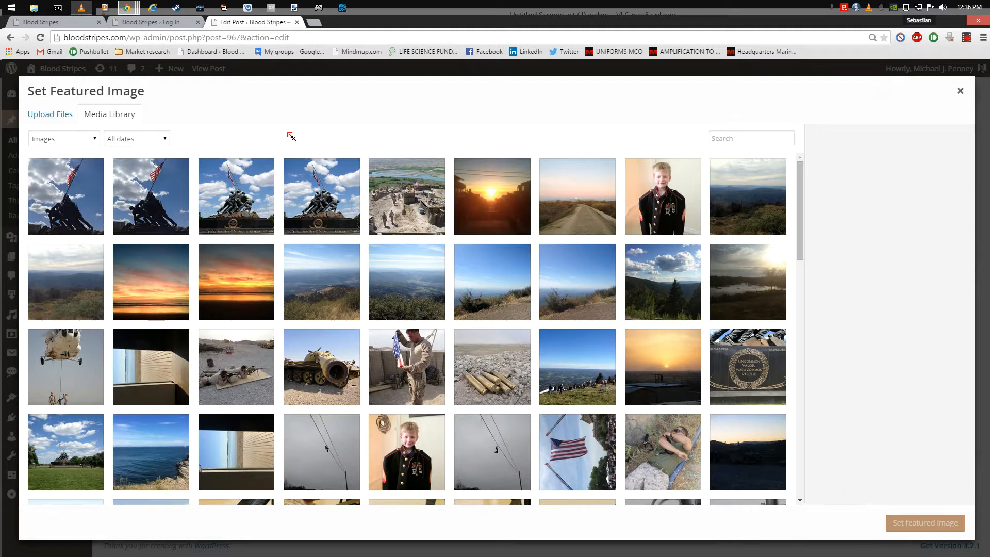
mouse_move(215, 145)
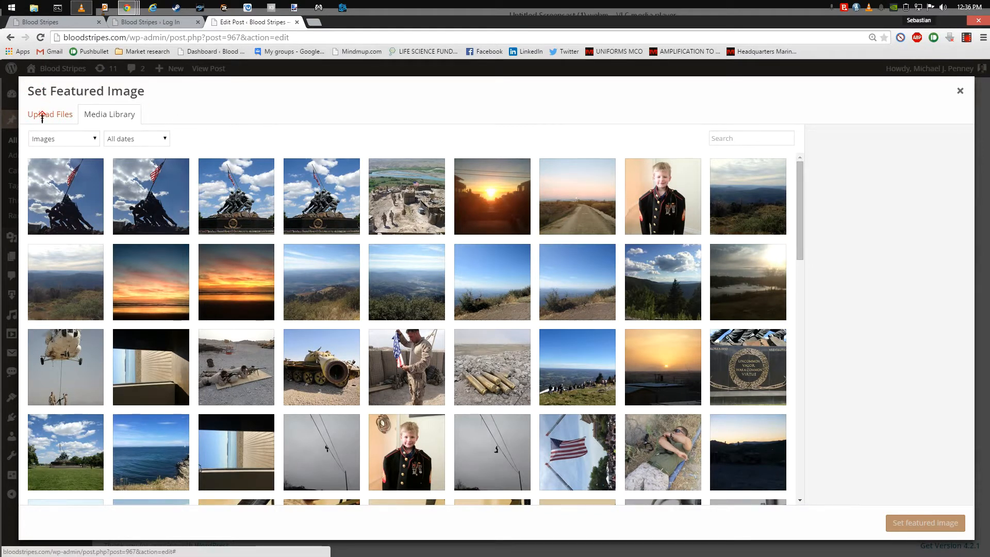
click(50, 114)
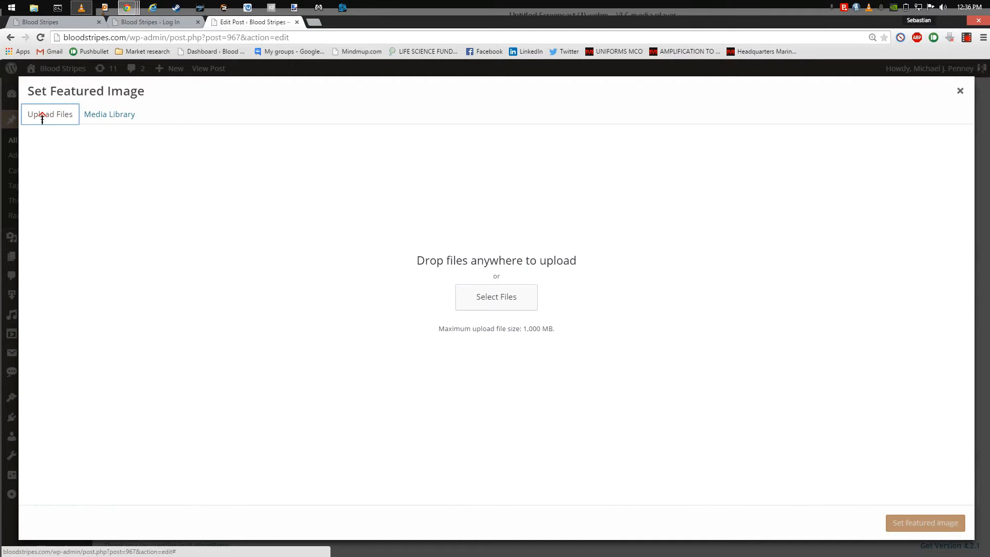
mouse_move(497, 298)
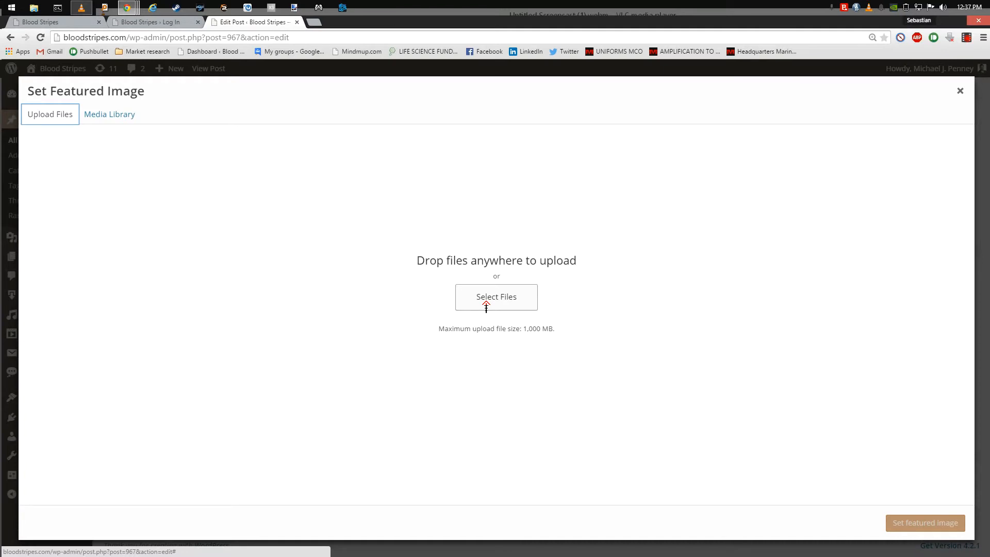
click(496, 297)
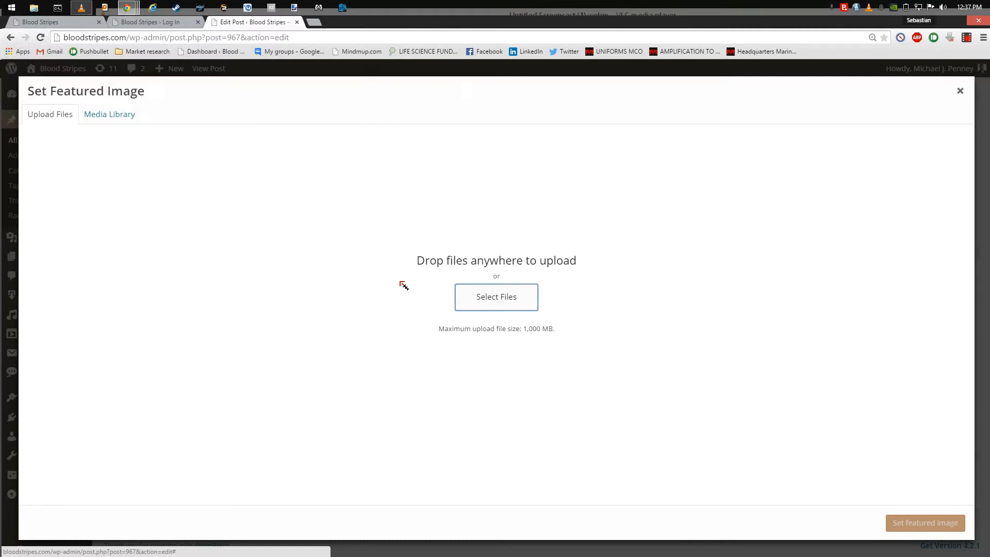
click(109, 115)
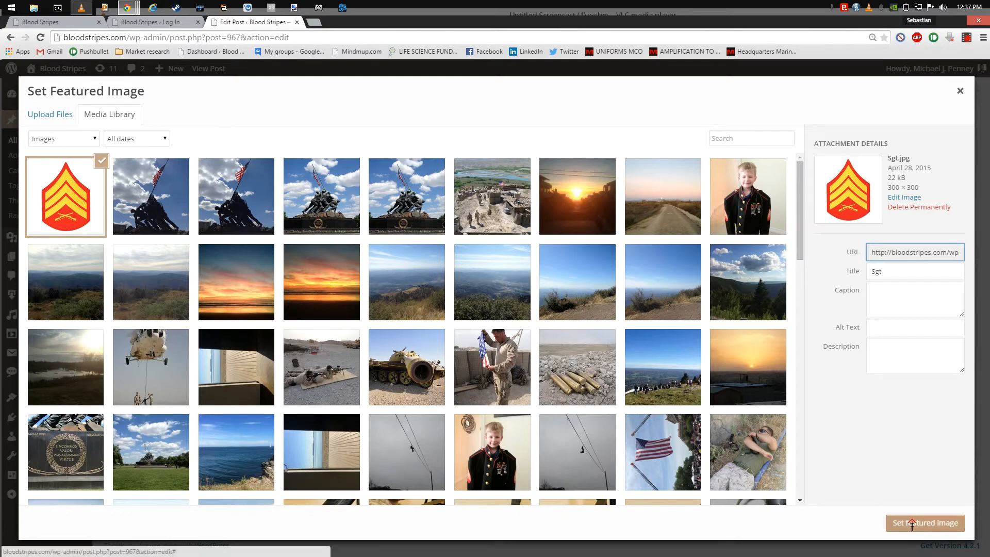
click(926, 523)
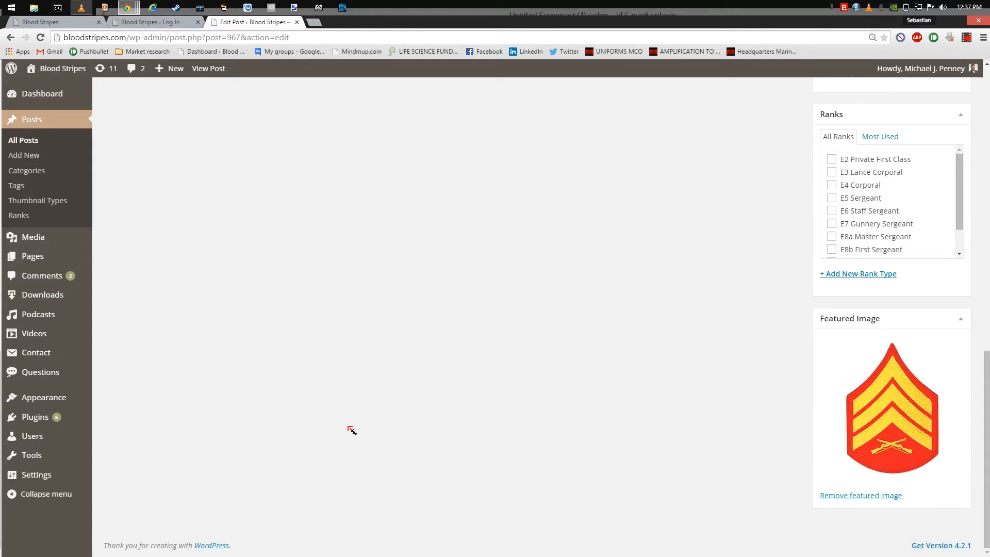
Step: Insert the Iwo Jima flag-raising photo from the media library into the post body
scroll(up, 3)
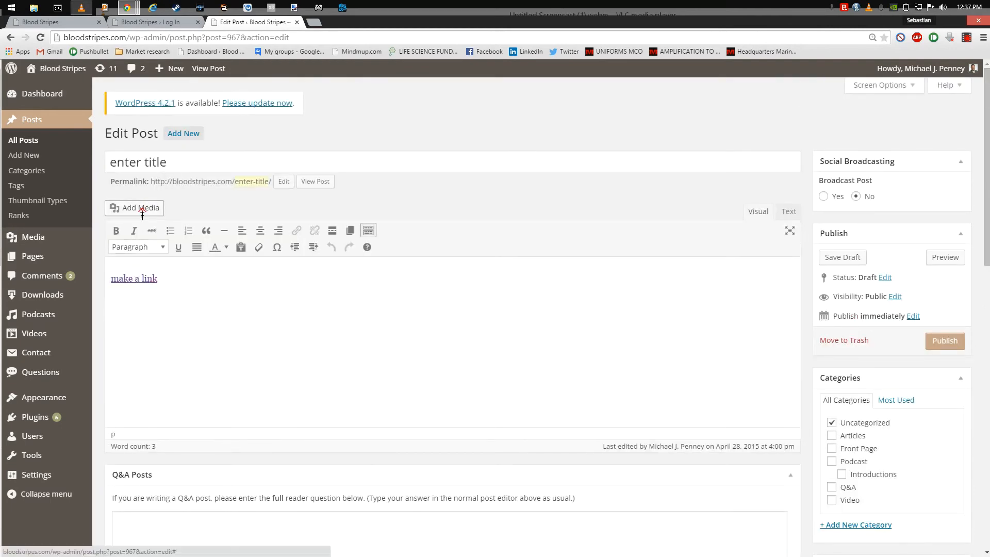
click(134, 207)
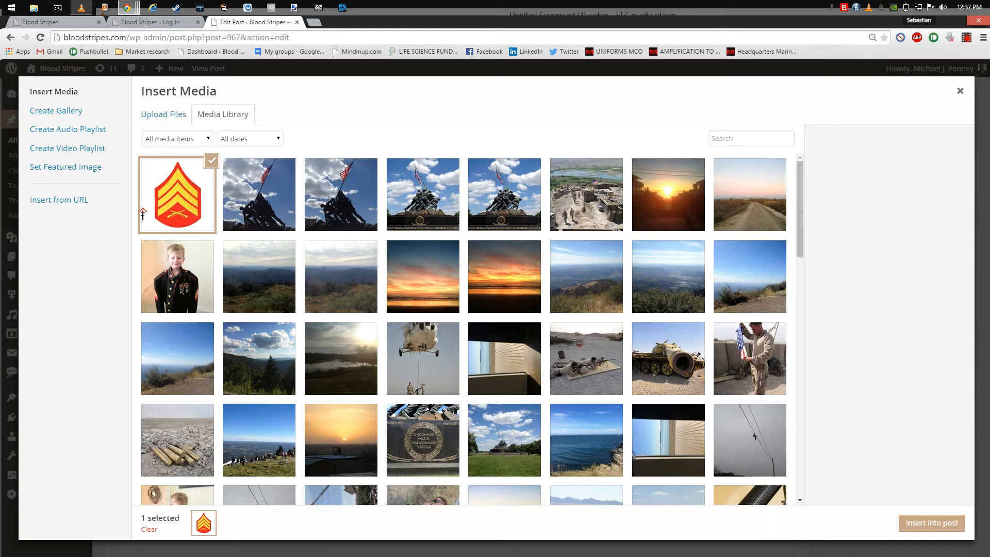
click(258, 193)
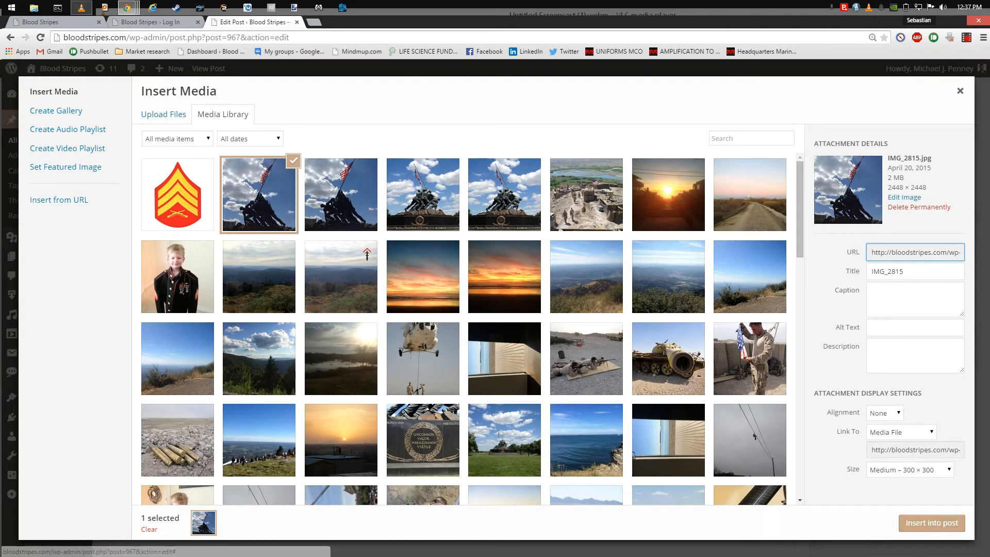
click(931, 523)
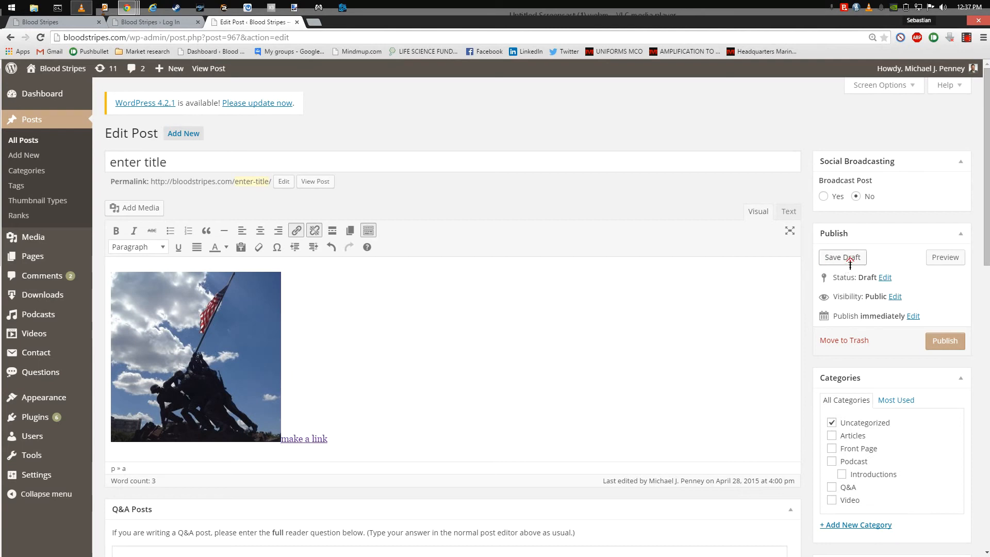
Step: Save the post as a draft again
click(843, 257)
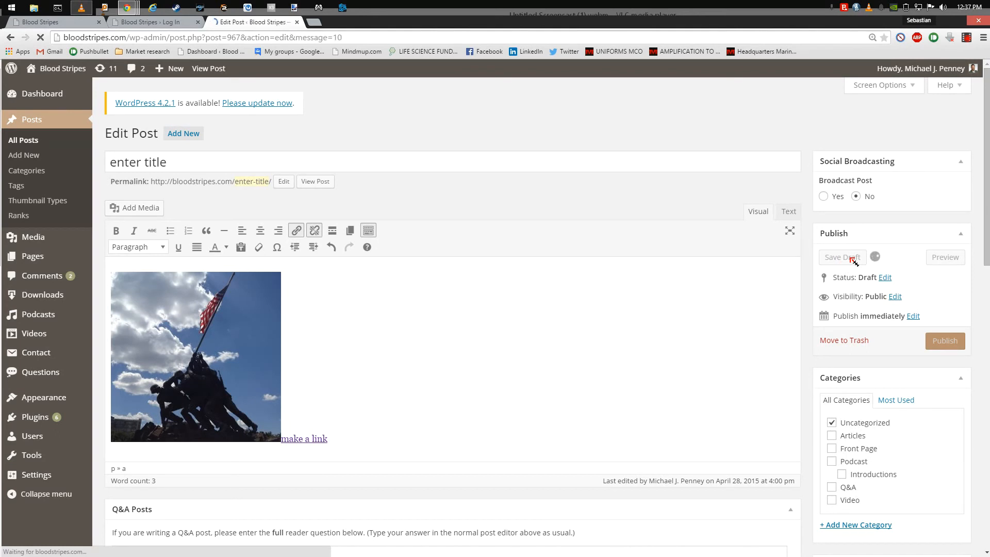
click(842, 257)
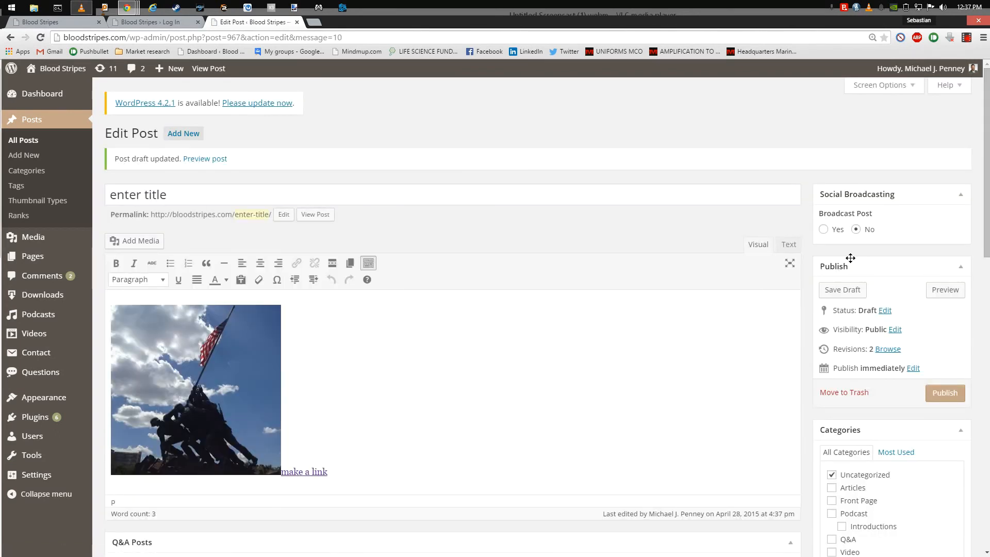